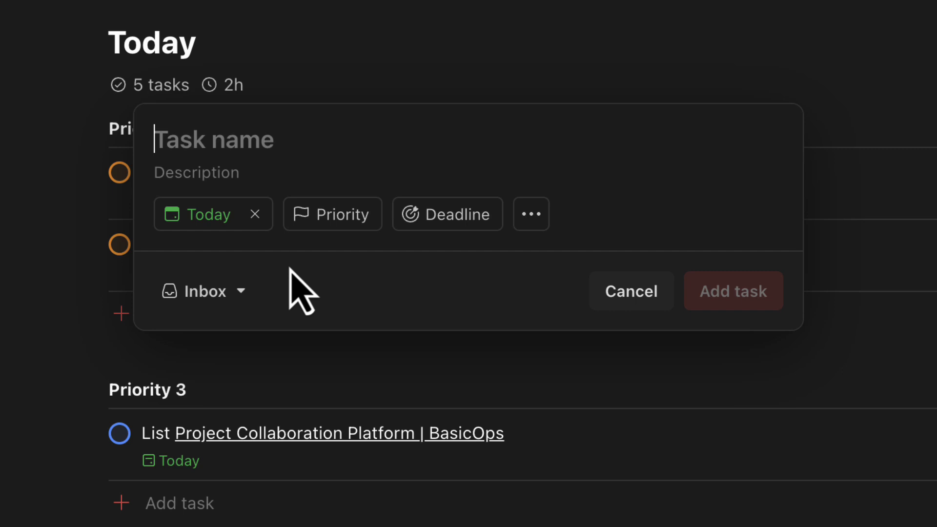
Quick-add 'Task ABC' due tomorrow with a Friday deadline using 'tom Task ABC {fri'
text(tom Task ABC)
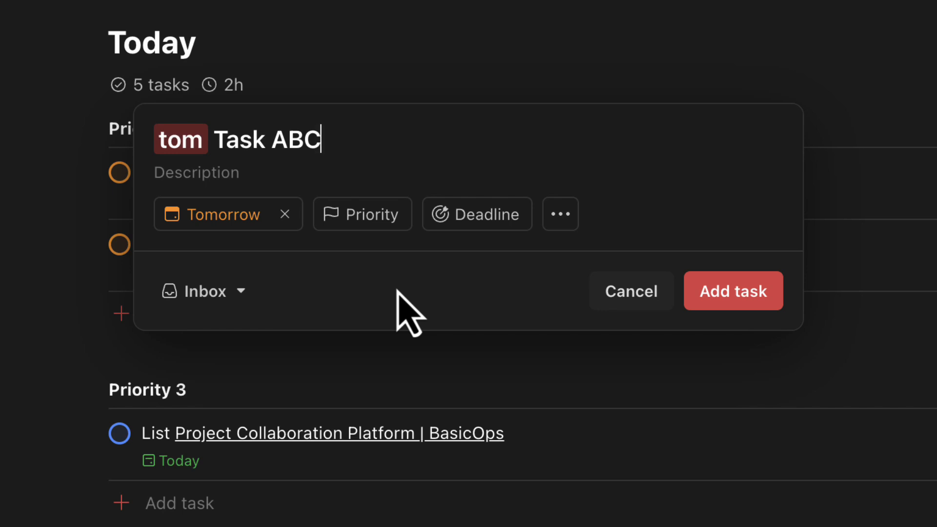
mouse_move(478, 213)
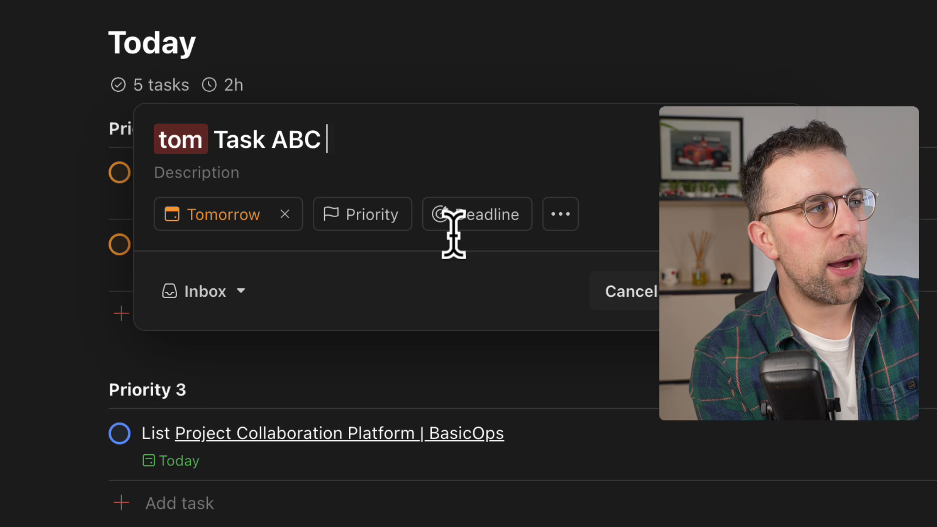
text({)
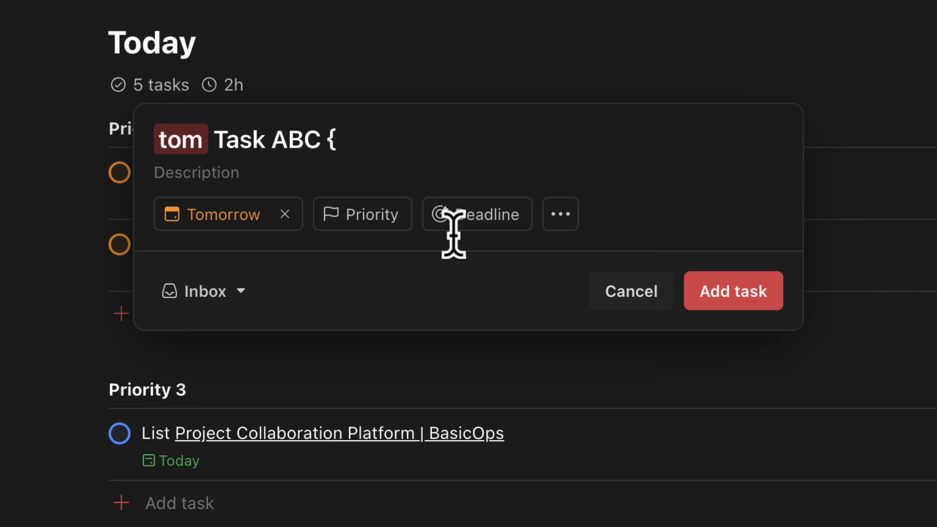
text(fri)
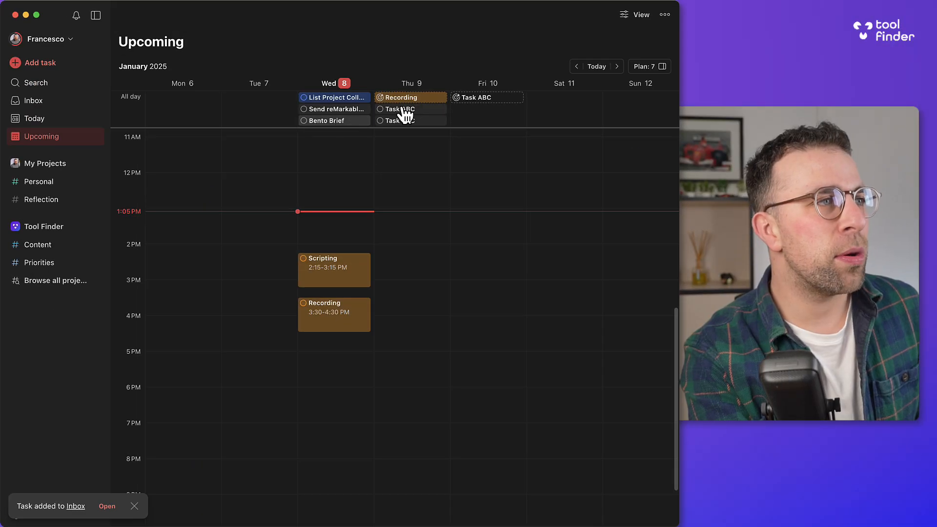
Check Task ABC's details (tomorrow, 10 Jan deadline, P4), then preview its Friday deadline chip
click(400, 96)
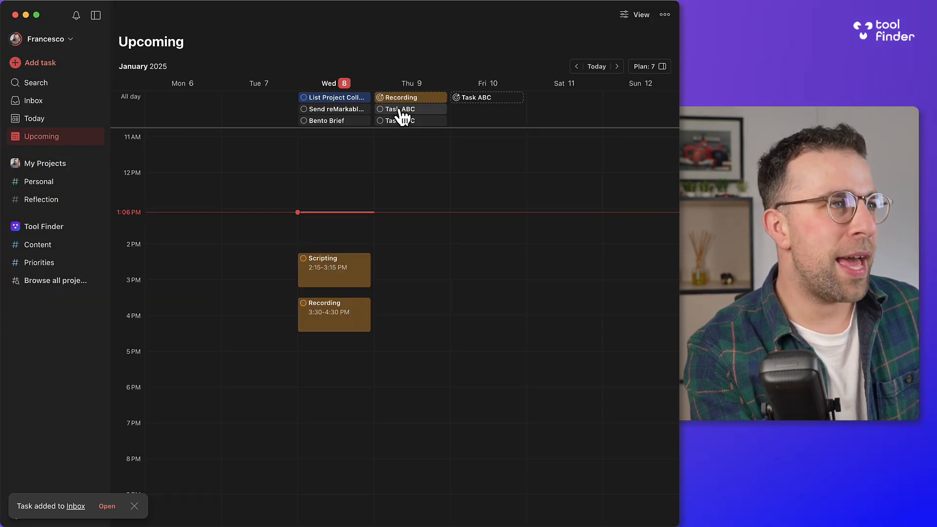
click(400, 109)
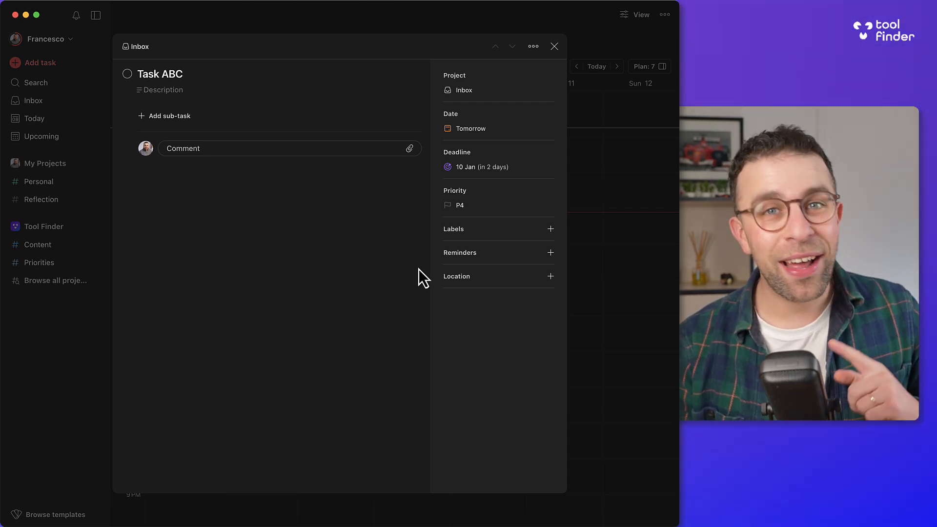
click(553, 46)
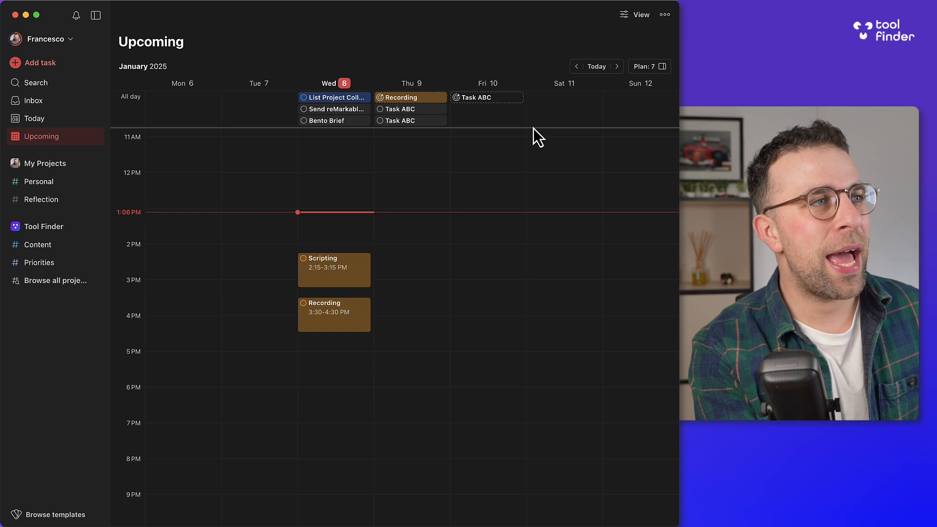
click(474, 97)
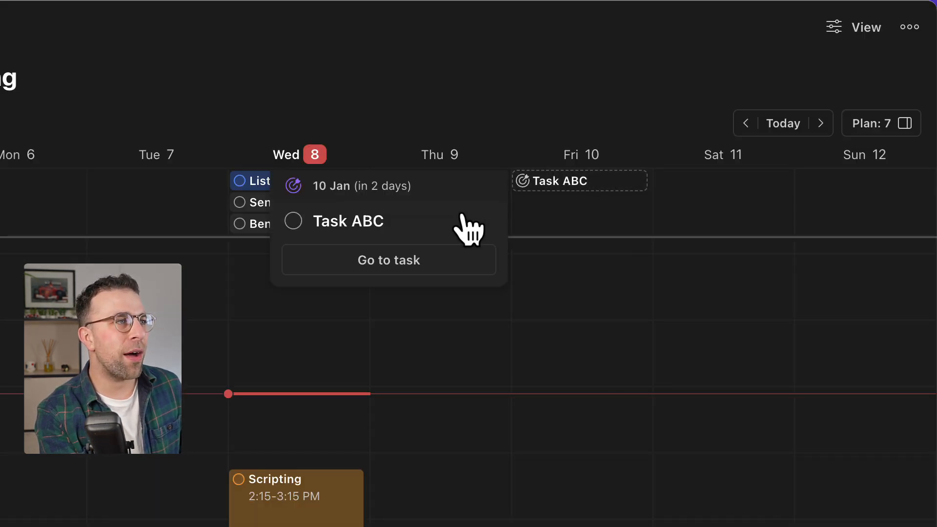
Go to Task ABC from the preview and move its deadline off Friday to tomorrow
click(388, 259)
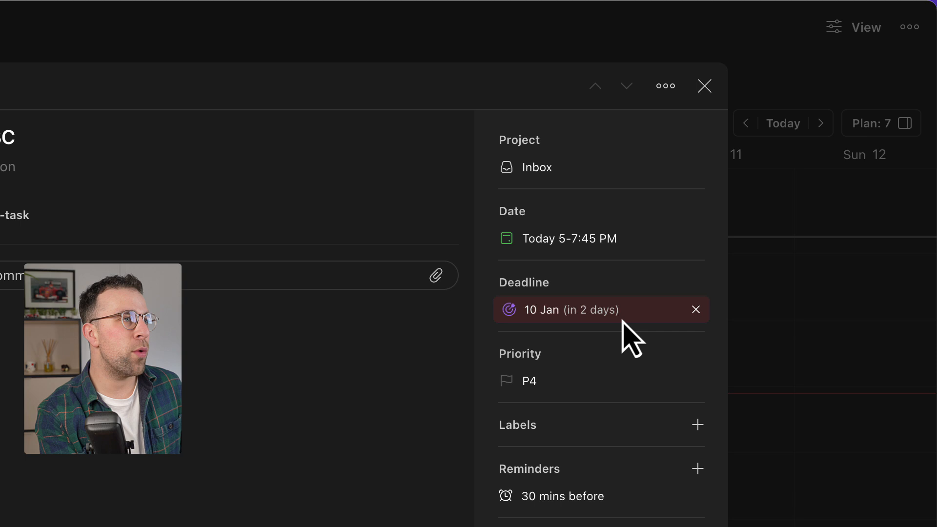
click(704, 86)
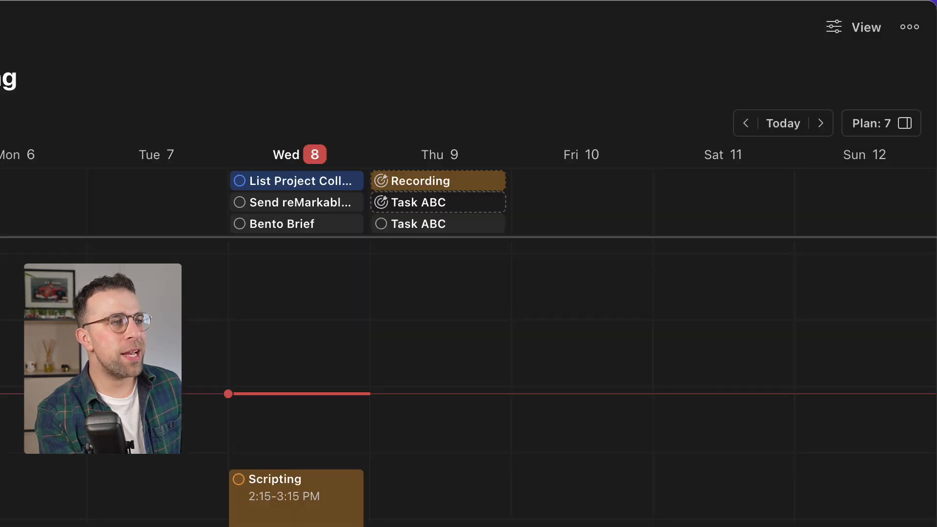
click(418, 203)
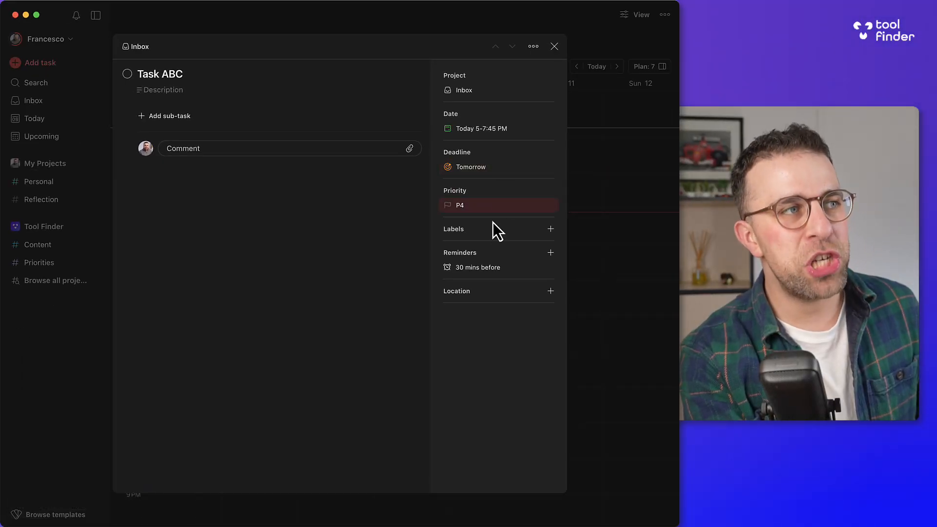
Set Task ABC's deadline to '3 days after date', 11 Jan
click(555, 46)
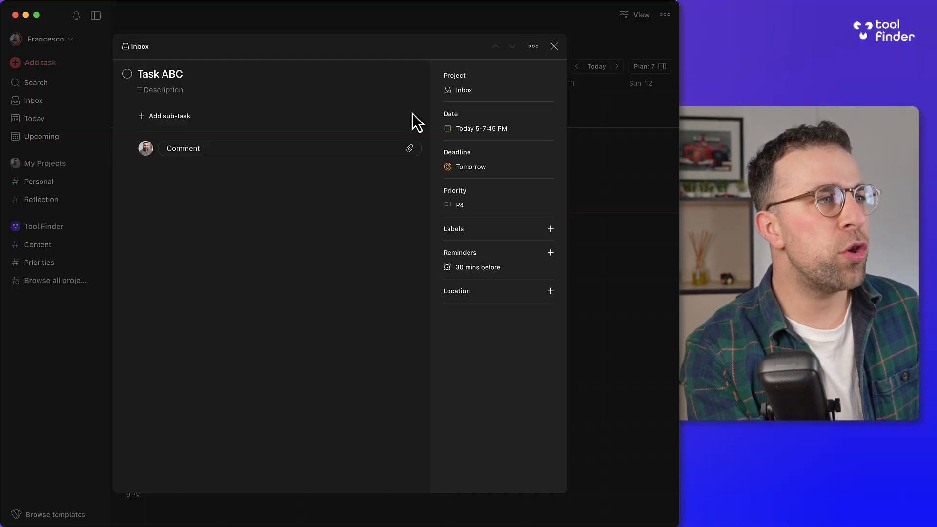
click(470, 167)
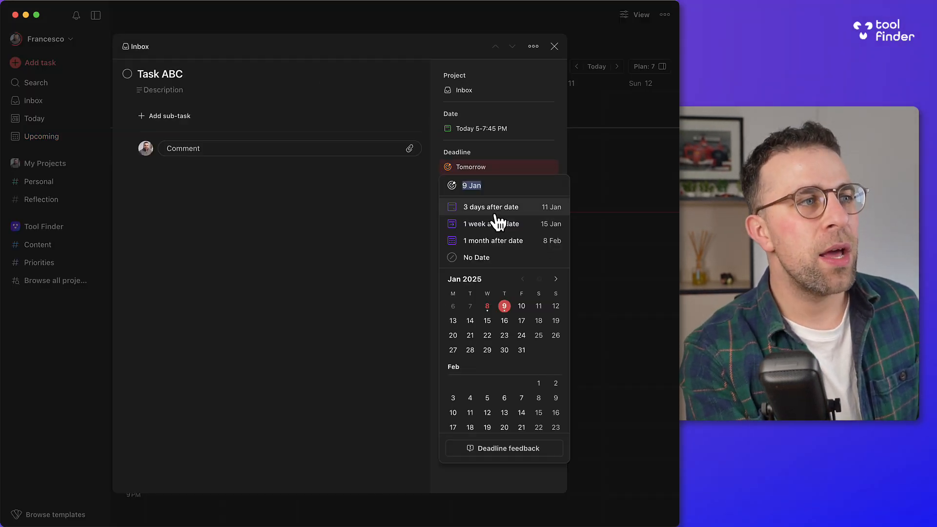
click(490, 207)
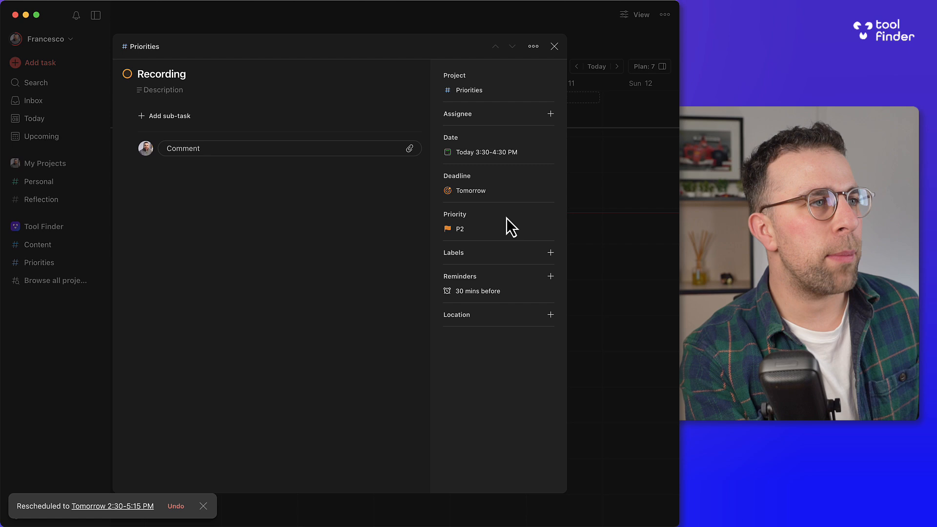
Close the task details to see the deadline on Saturday 11 in Upcoming
click(554, 46)
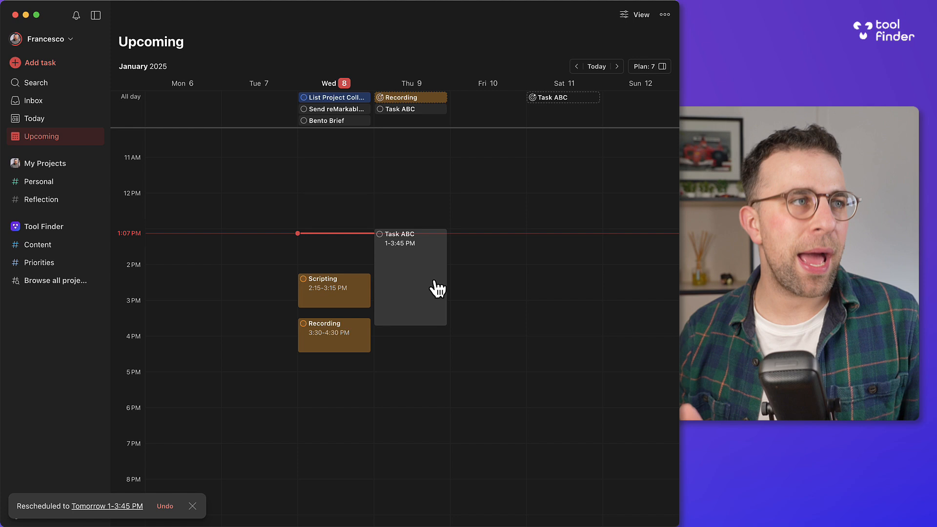
mouse_move(392, 212)
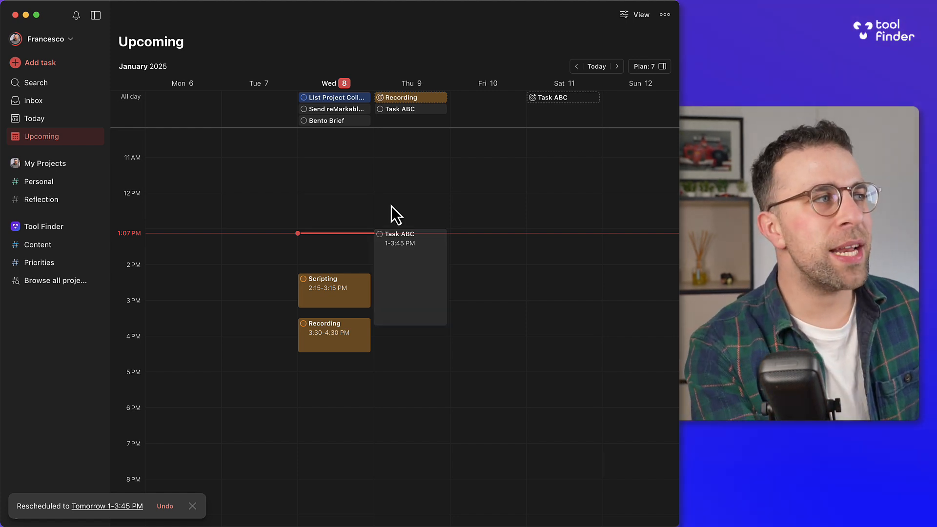
mouse_move(34, 118)
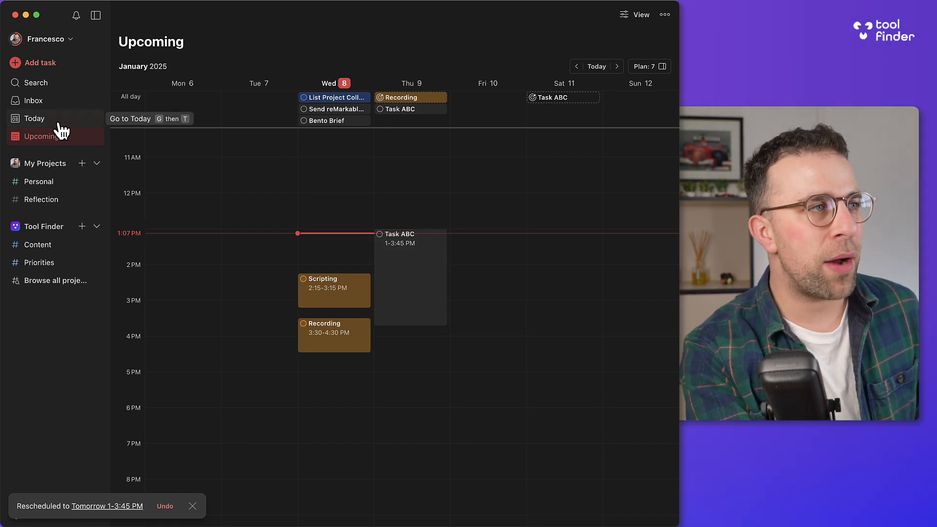
Show the Today list and preview the Recording task's deadline due in 1 day
click(34, 118)
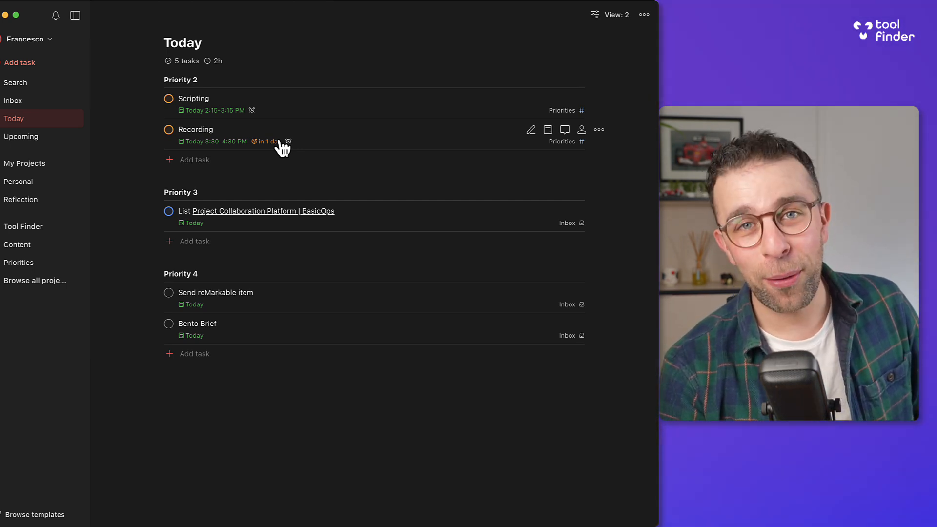
click(75, 14)
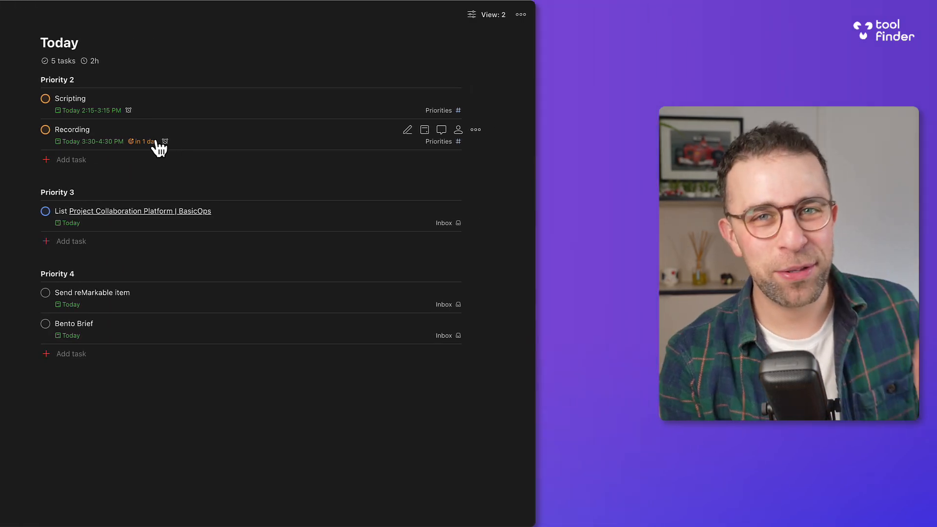